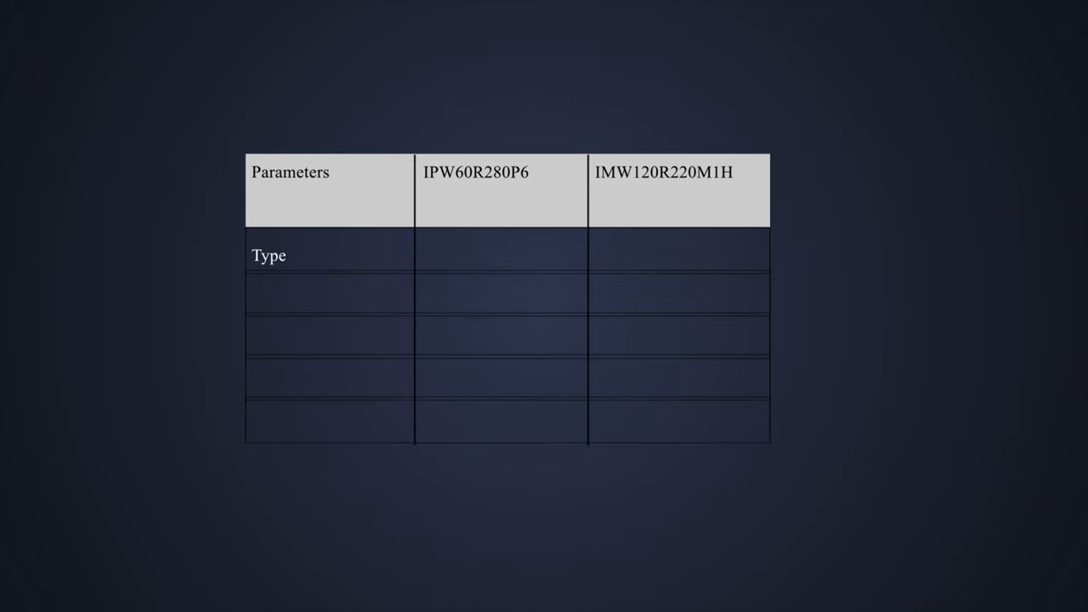
text(Si)
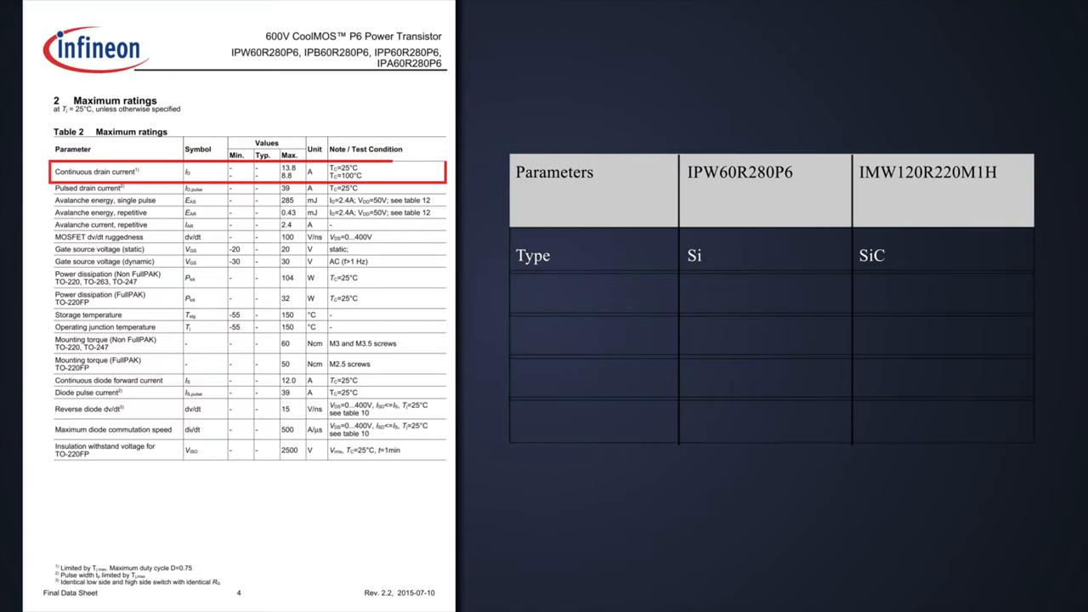
text(Id (A))
text(650V)
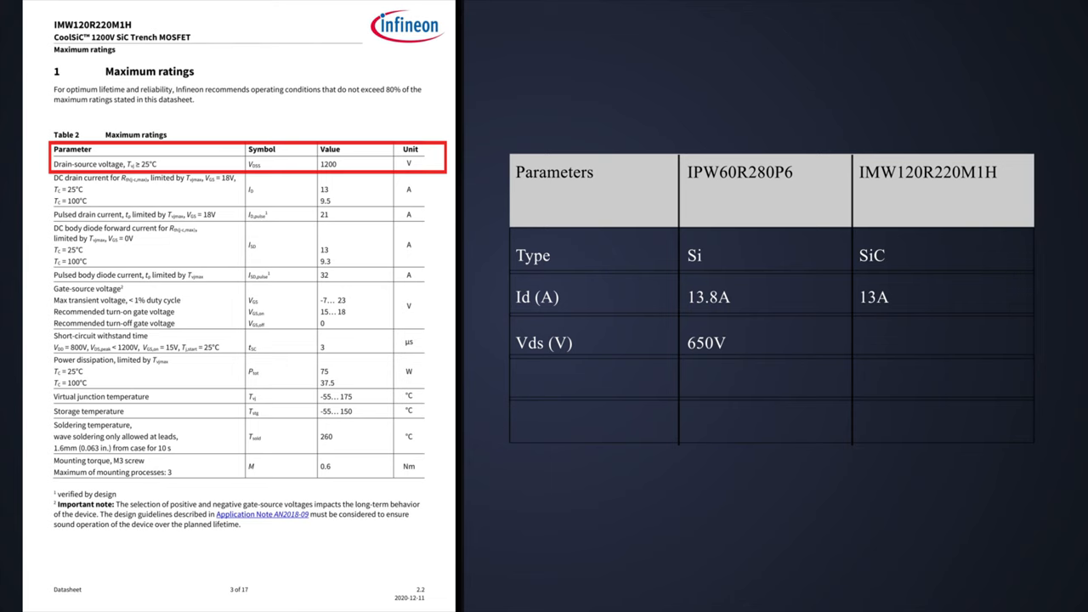
text(1200V)
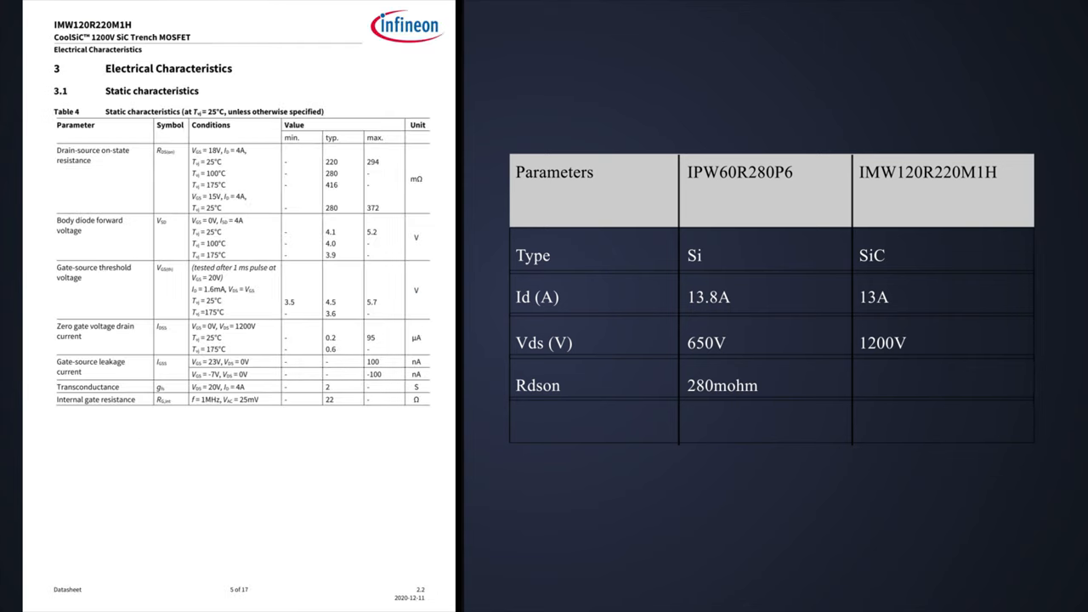
text(220mohm)
text(Ciss)
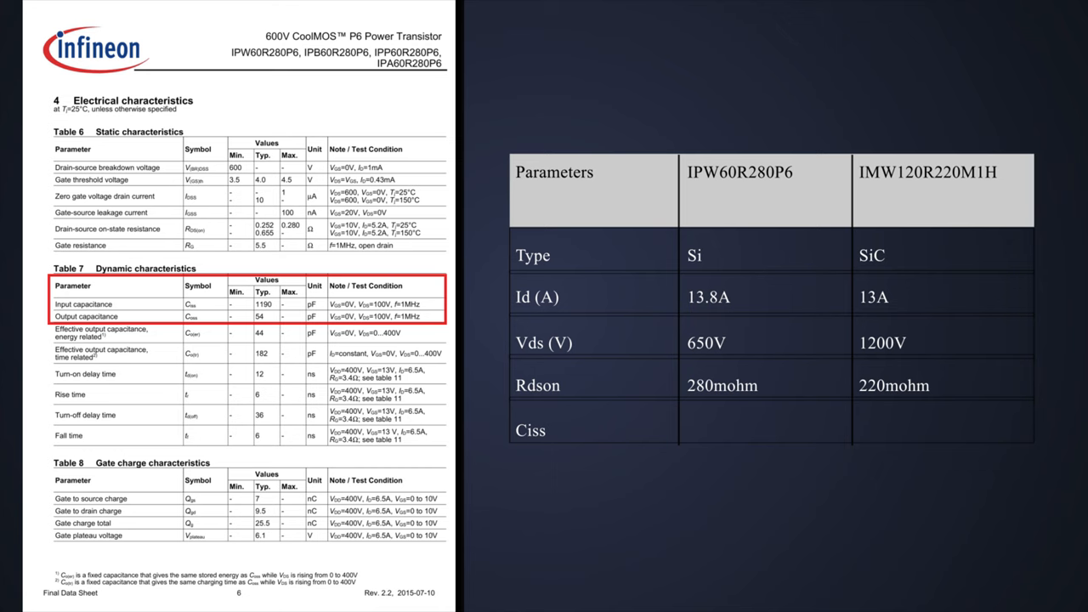
text(1190pF)
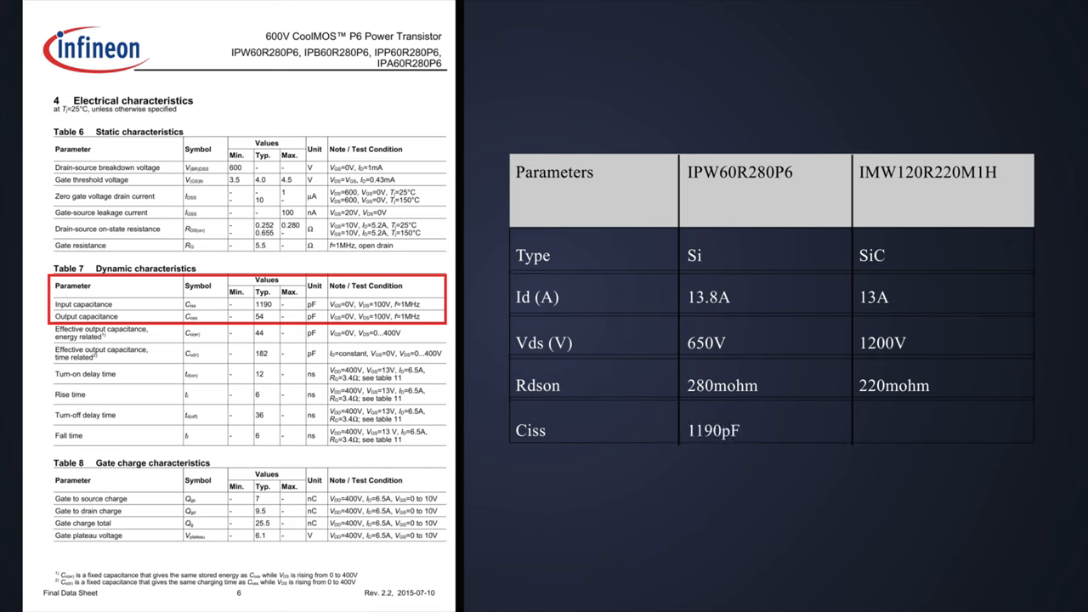